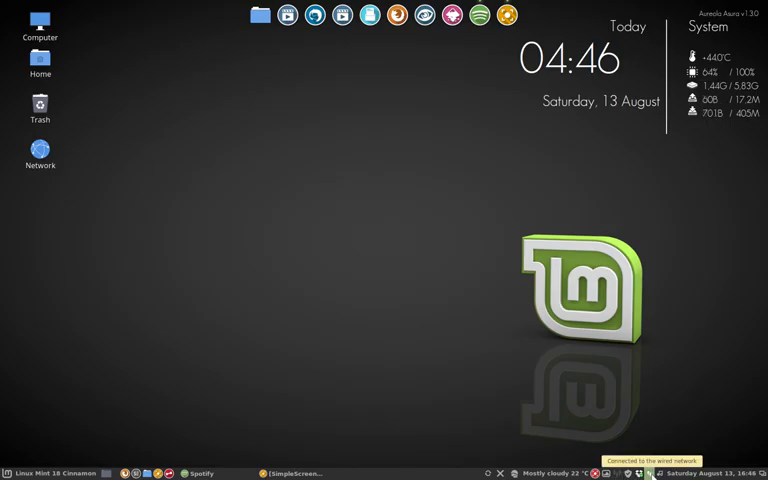
{"action": "right_click", "coordinate": [648, 472]}
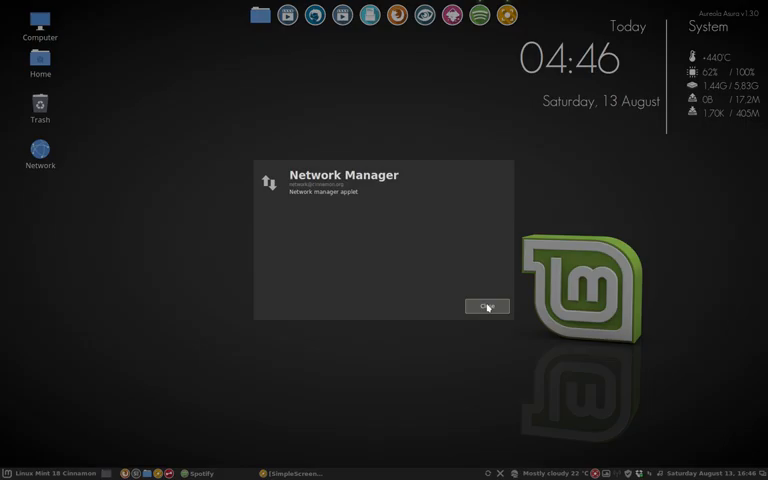
{"action": "left_click", "coordinate": [488, 306]}
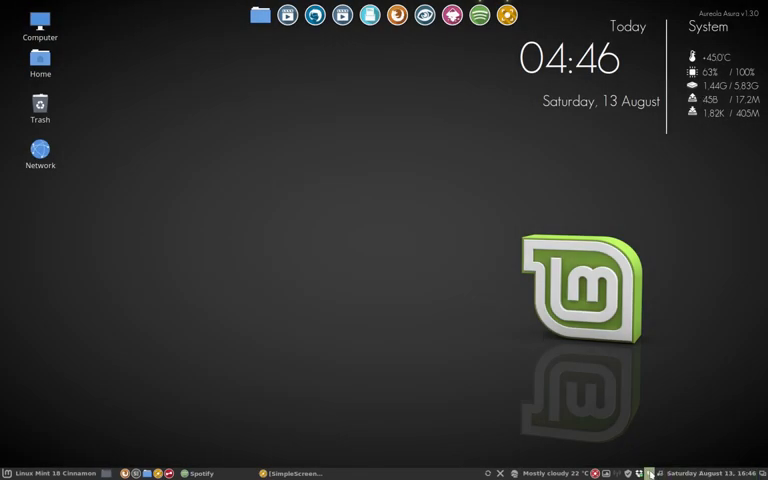